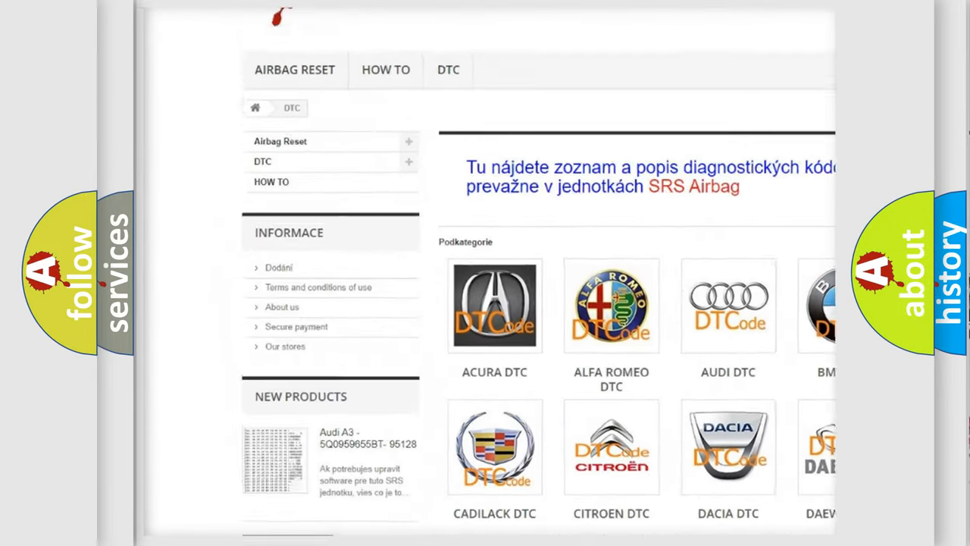
pyautogui.scroll(-3)
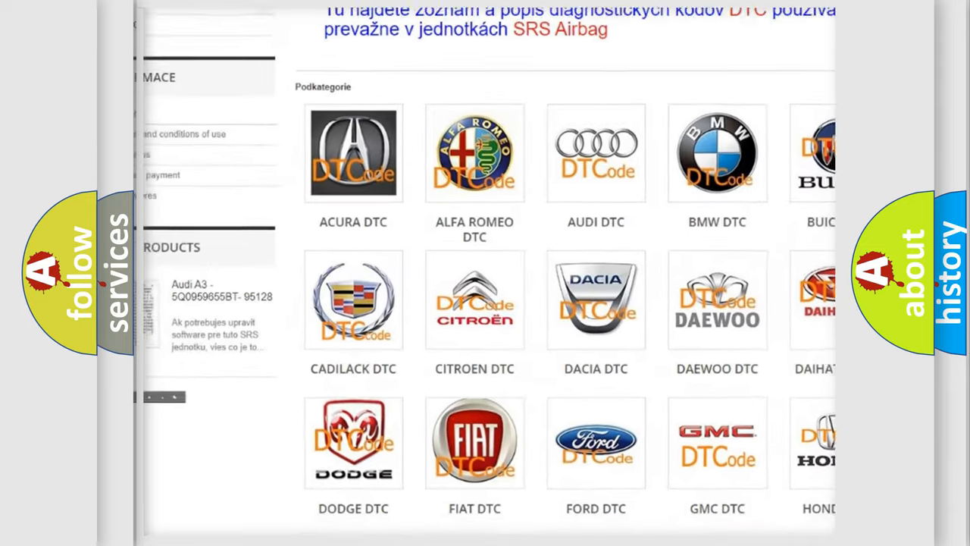
pyautogui.scroll(-3)
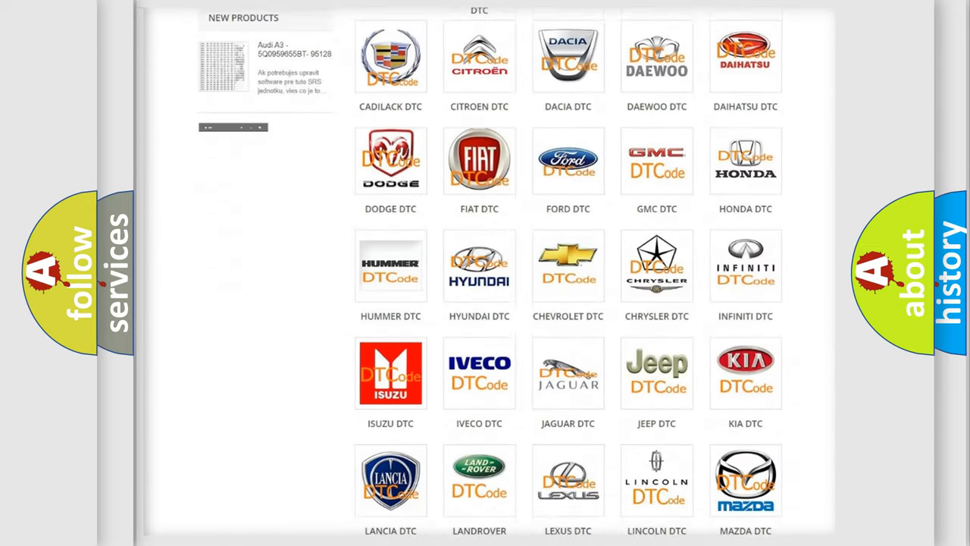
pyautogui.scroll(-3)
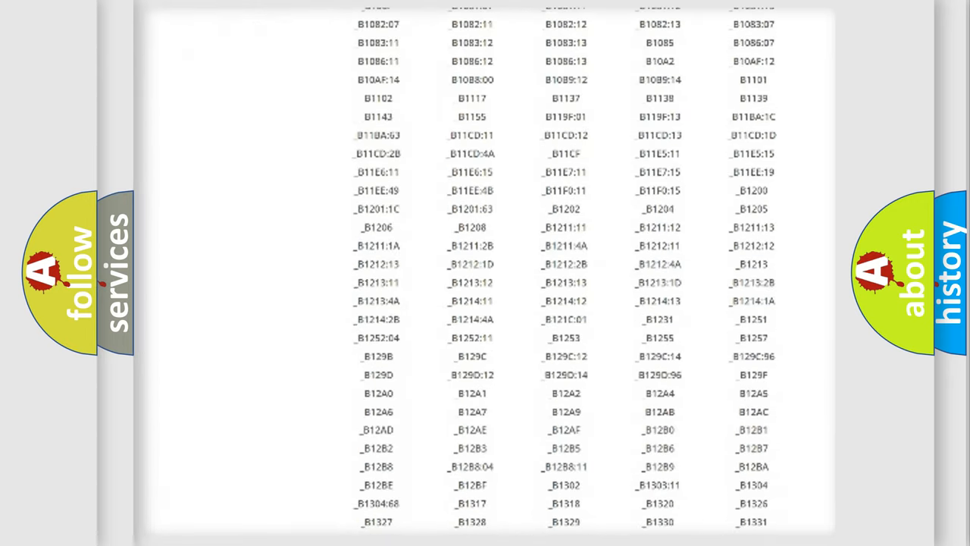
pyautogui.scroll(-3)
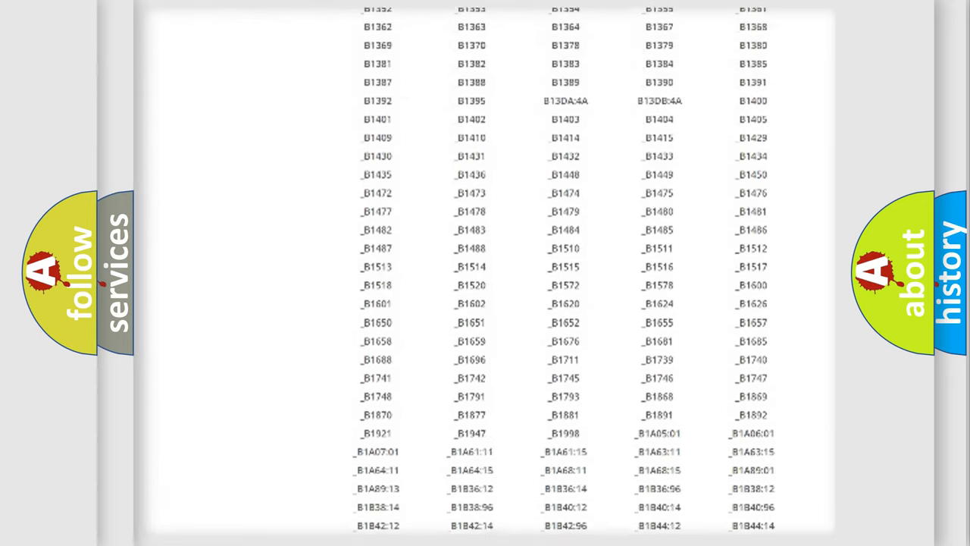